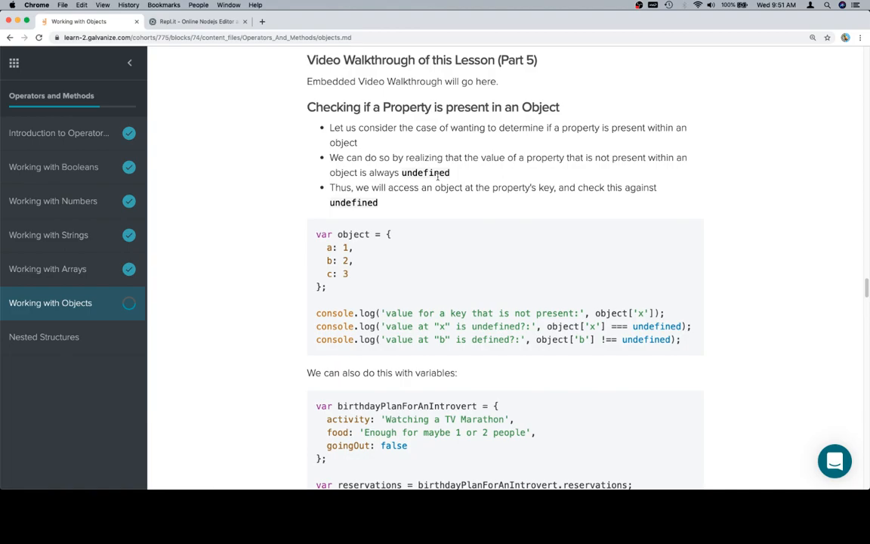
mouse_move(683, 345)
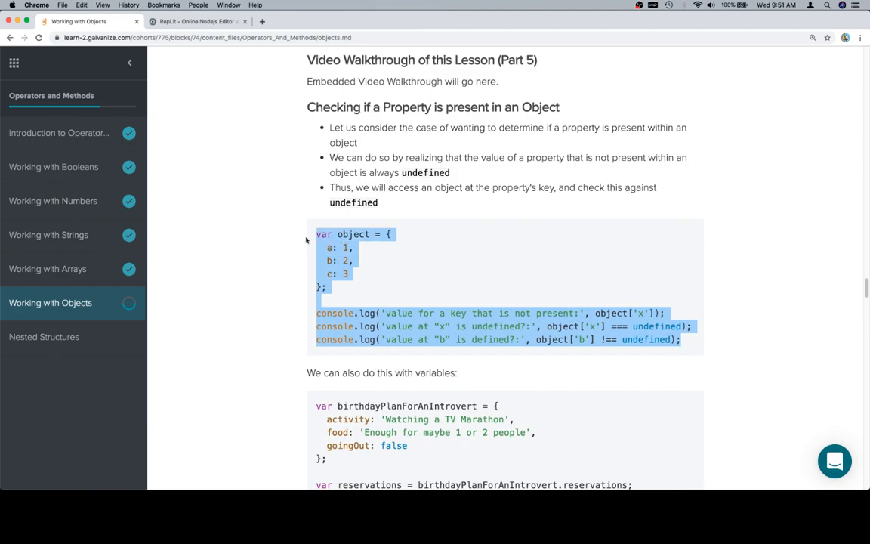
Select the var object = {a,b,c} example with its three console.log lines
click(185, 22)
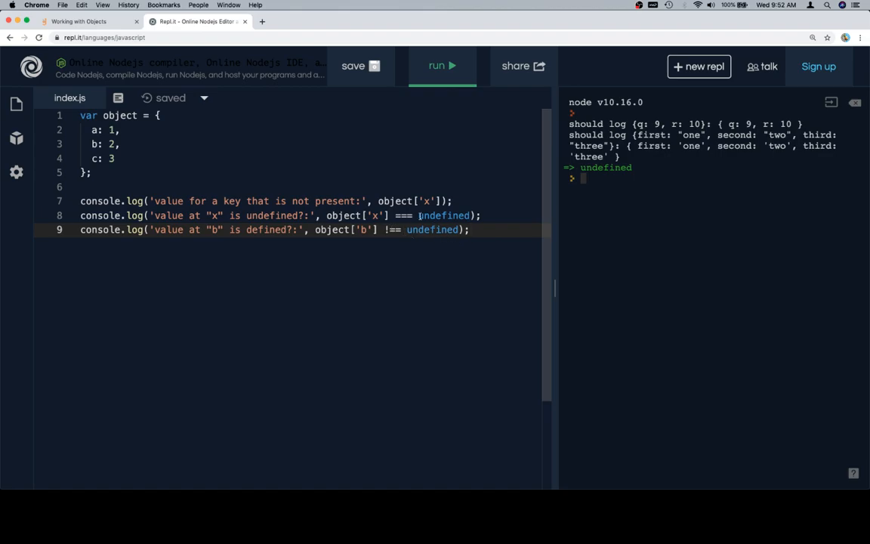
Run the pasted object example in Repl.it, logging undefined, true and true
click(439, 66)
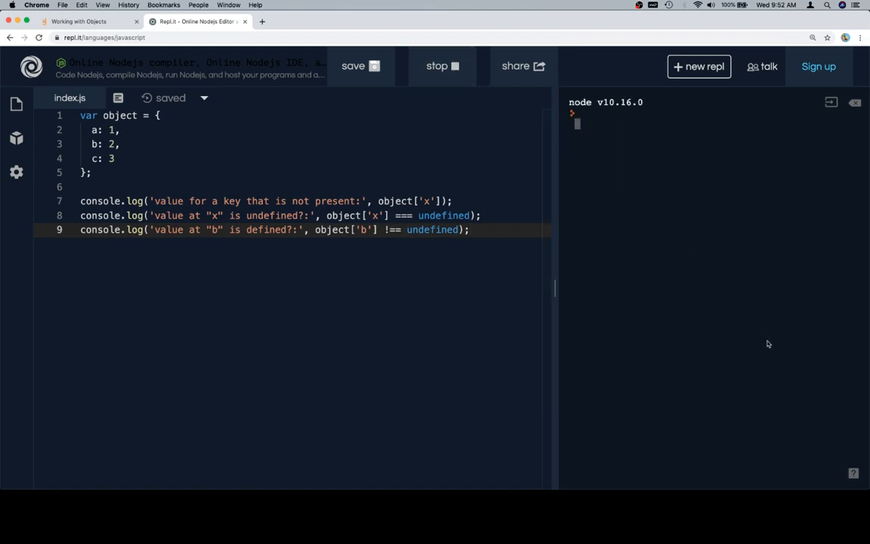
click(440, 65)
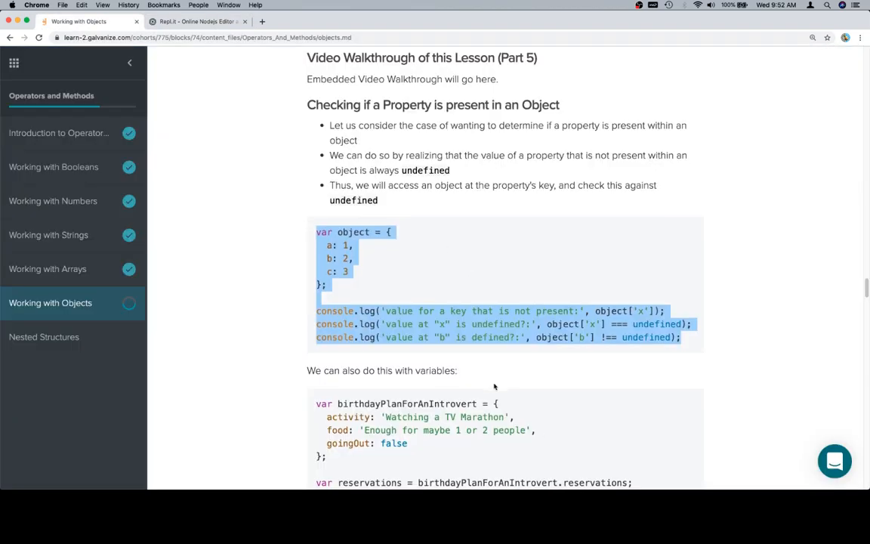
Scroll down and select the birthdayPlanForAnIntrovert reservations example
scroll(down, 3)
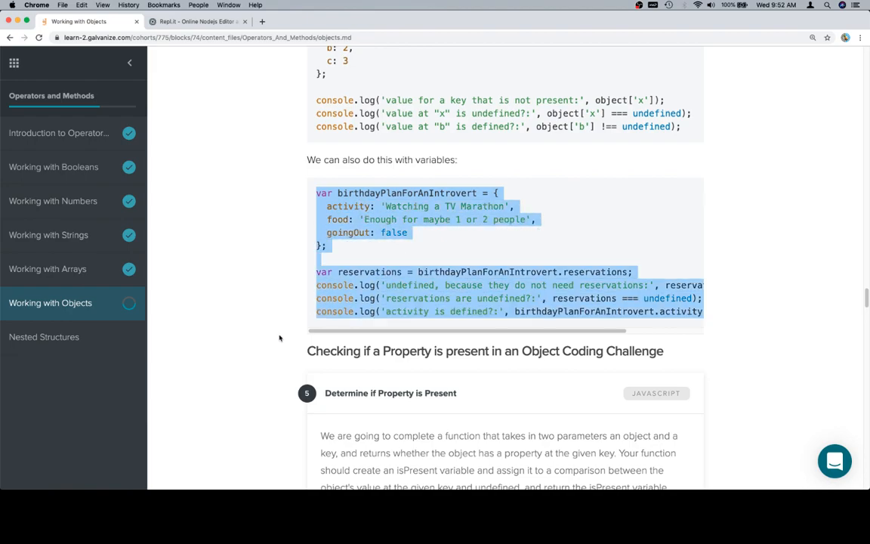
click(188, 22)
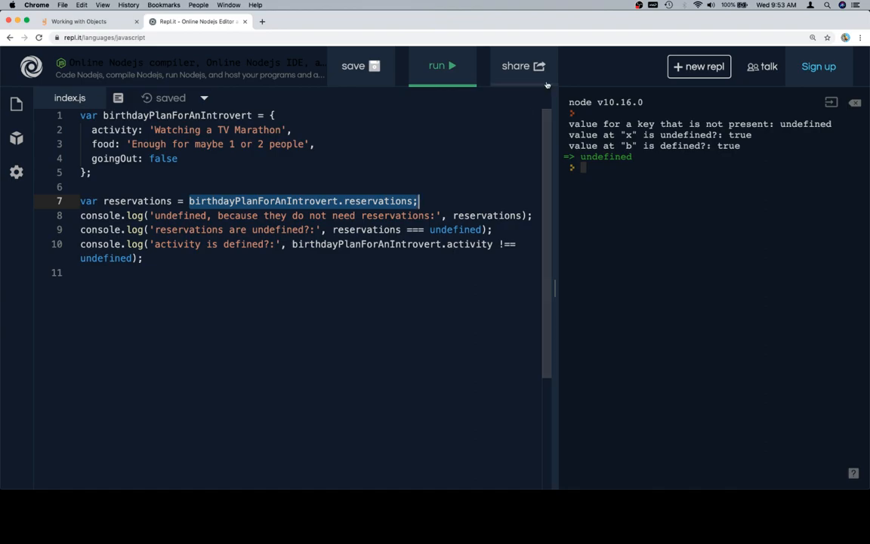
Run the birthdayPlanForAnIntrovert example in Repl.it, logging undefined, true and true
click(442, 65)
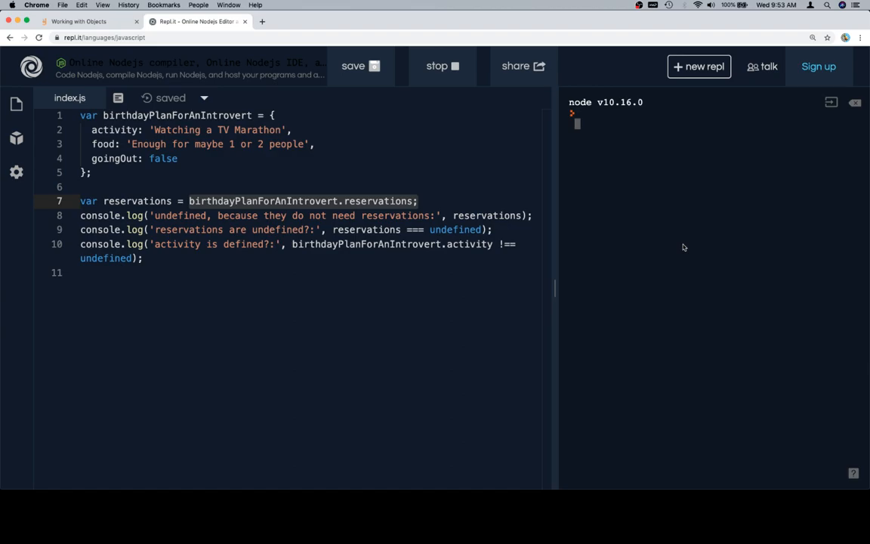
click(442, 66)
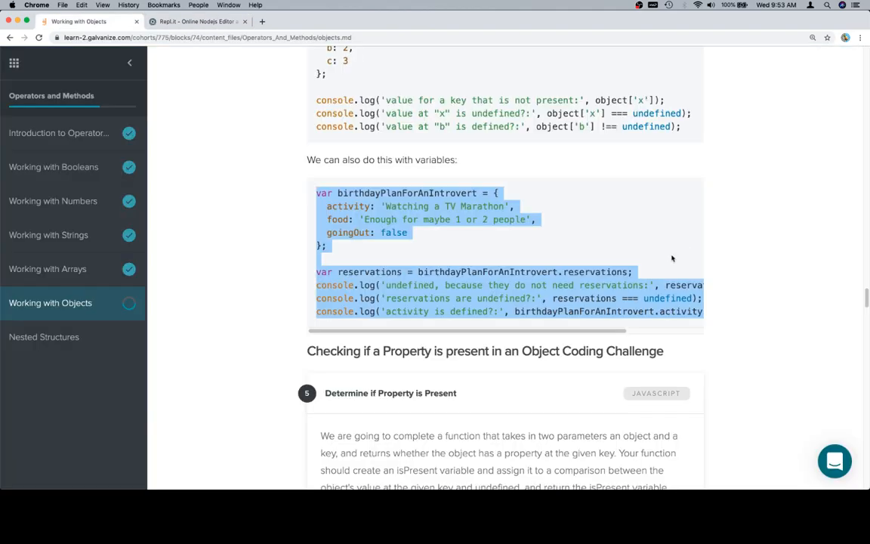
Scroll down to the Determine if Property is Present challenge and focus its starter code
scroll(down, 3)
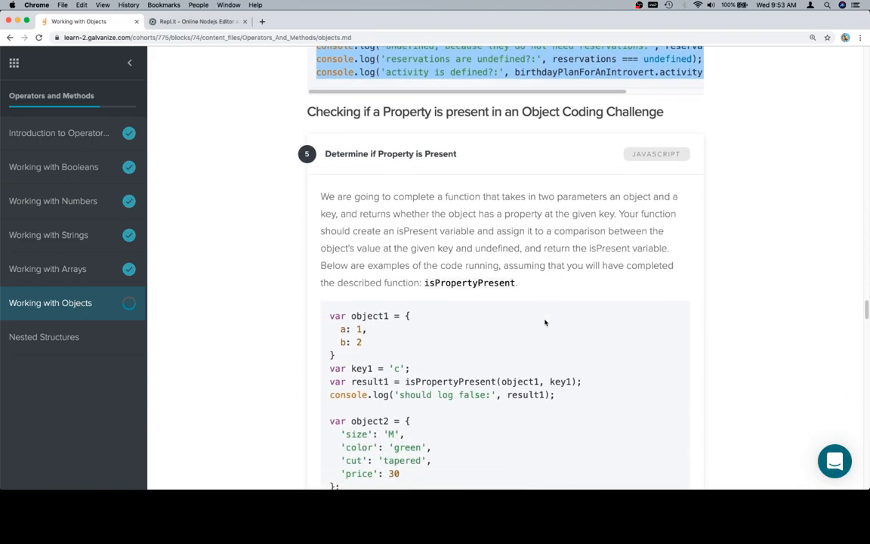
scroll(down, 3)
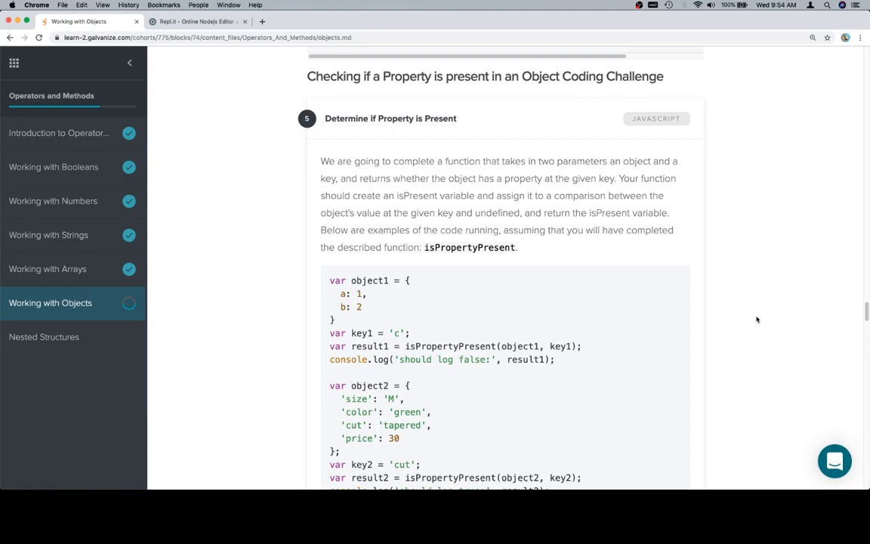
scroll(down, 3)
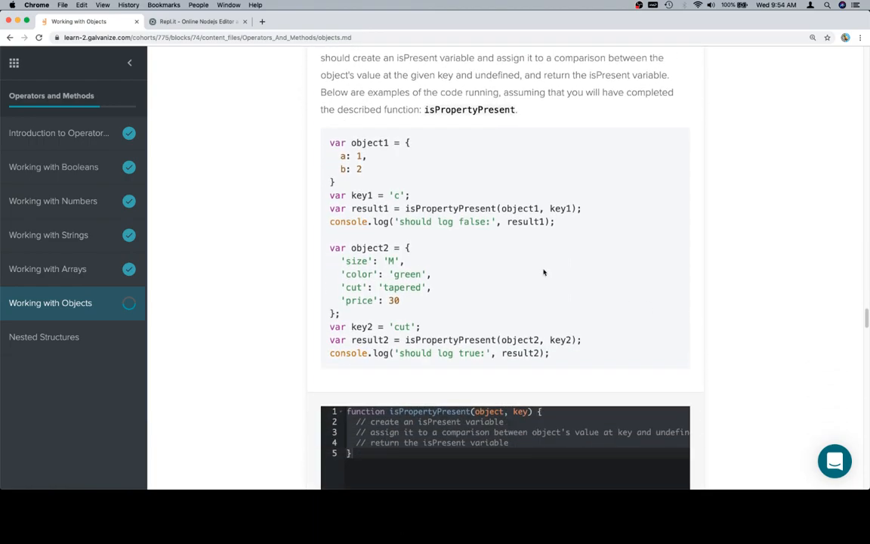
mouse_move(401, 181)
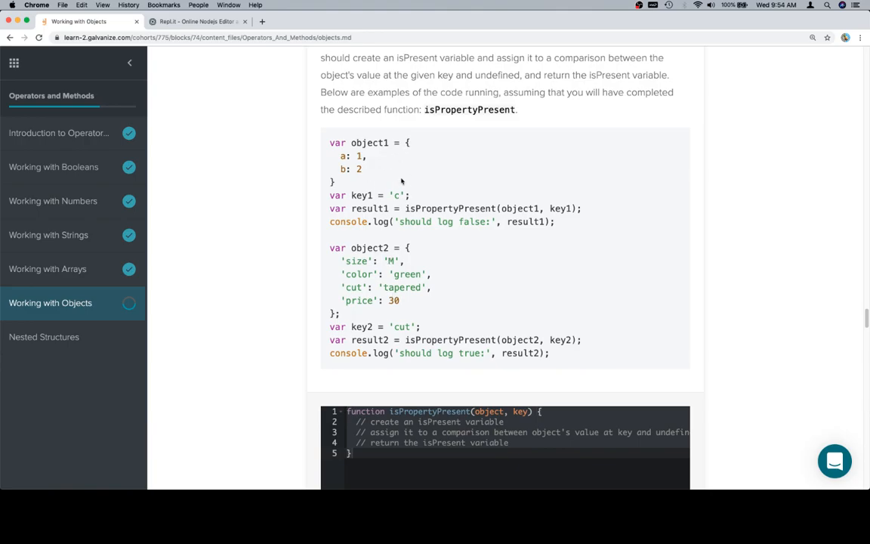
mouse_move(505, 260)
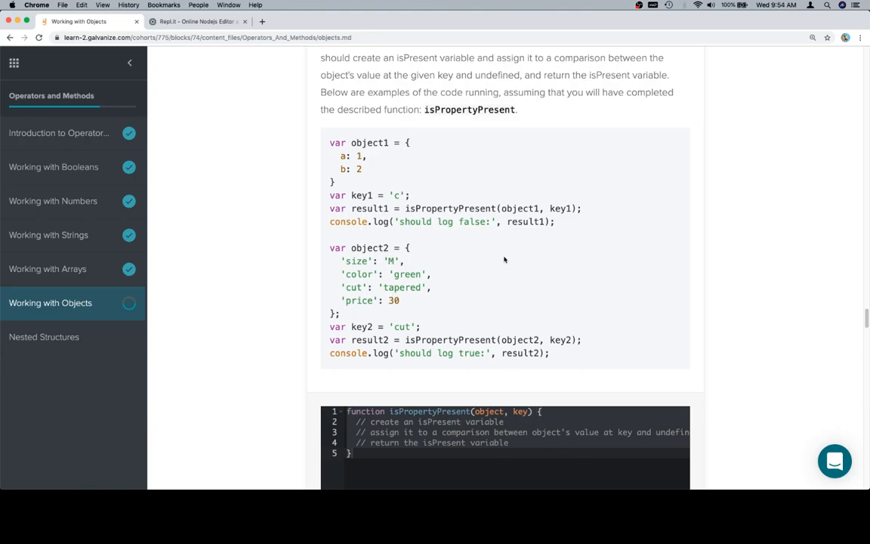
scroll(down, 3)
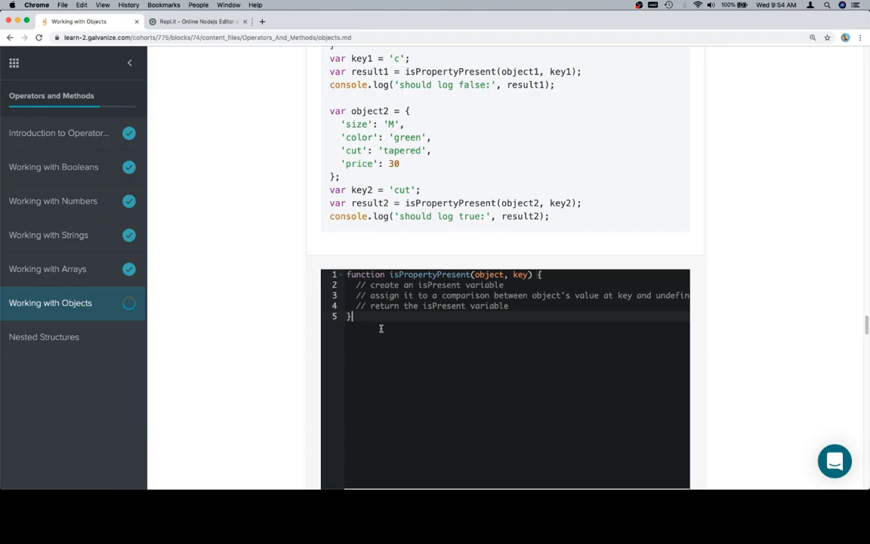
click(180, 24)
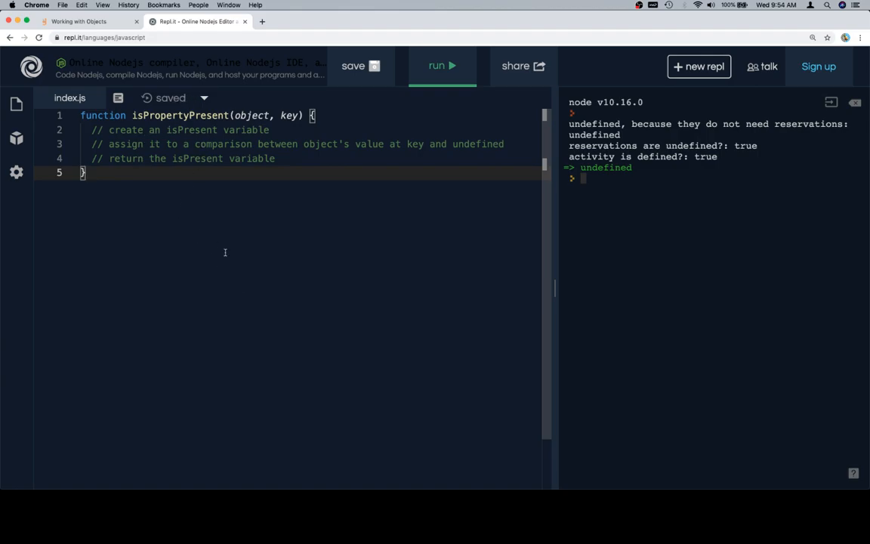
Paste the starter function into index.js and select the object1/object2 example calls
click(76, 21)
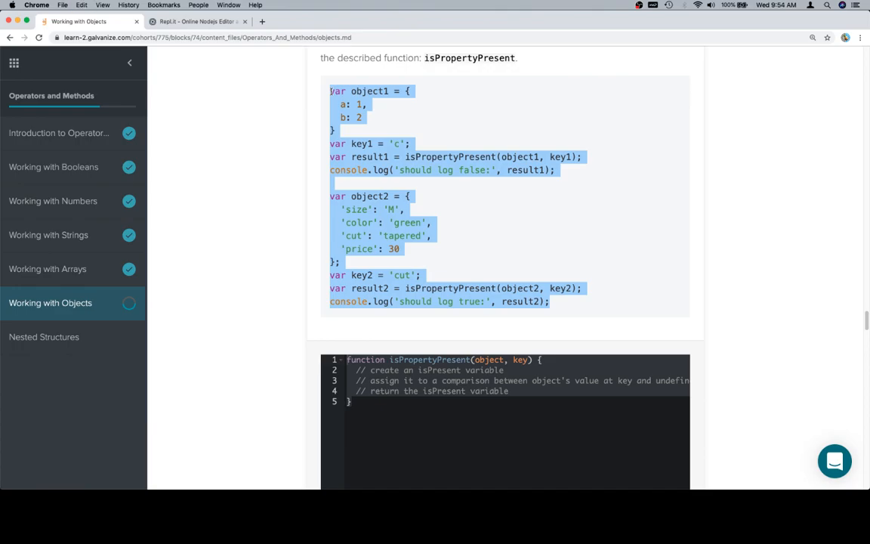
click(200, 23)
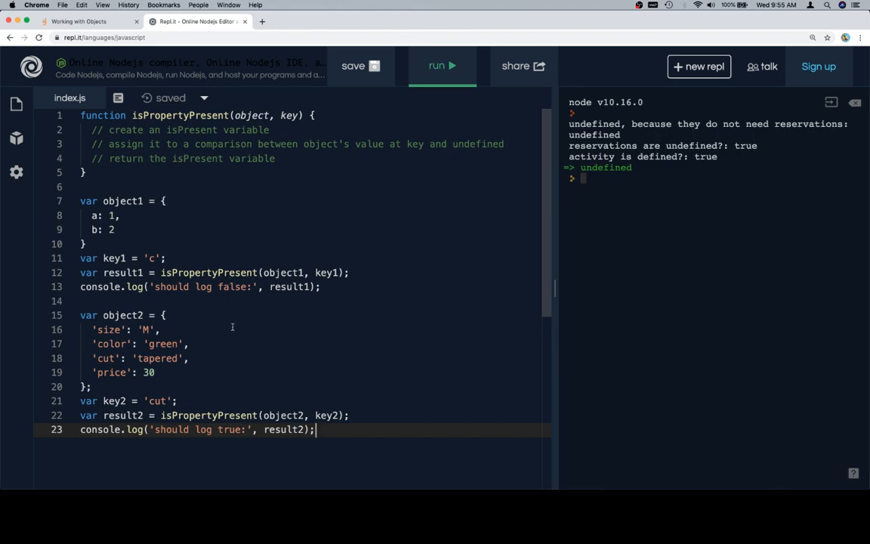
mouse_move(190, 332)
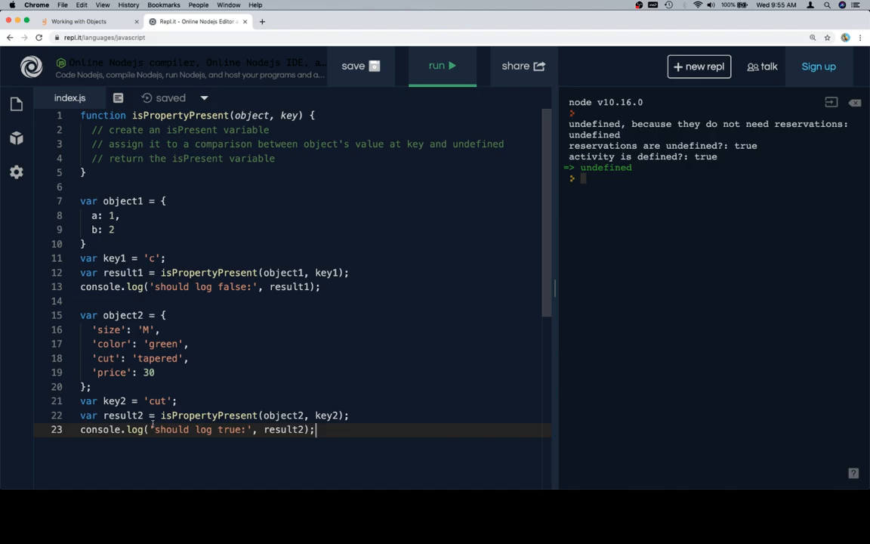
mouse_move(554, 302)
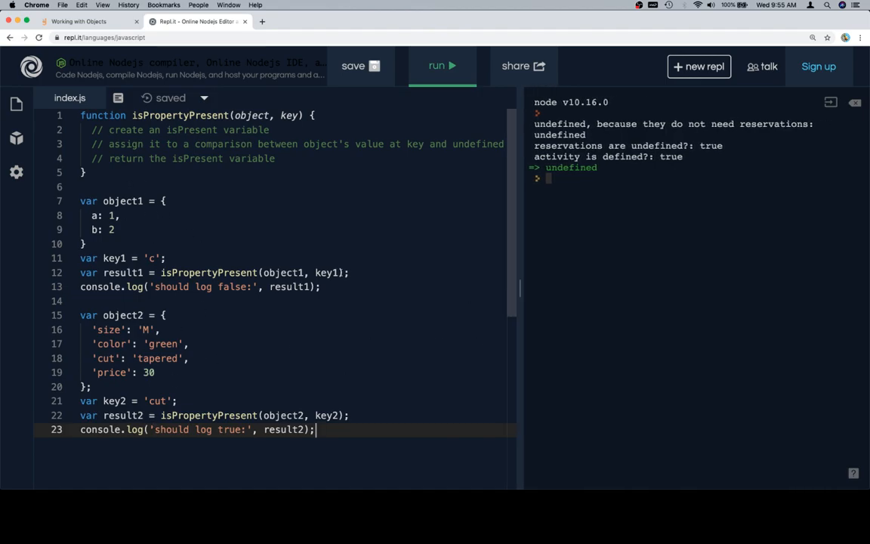
Add var isPresent = object[key] === undefined; below the comment lines
double_click(479, 144)
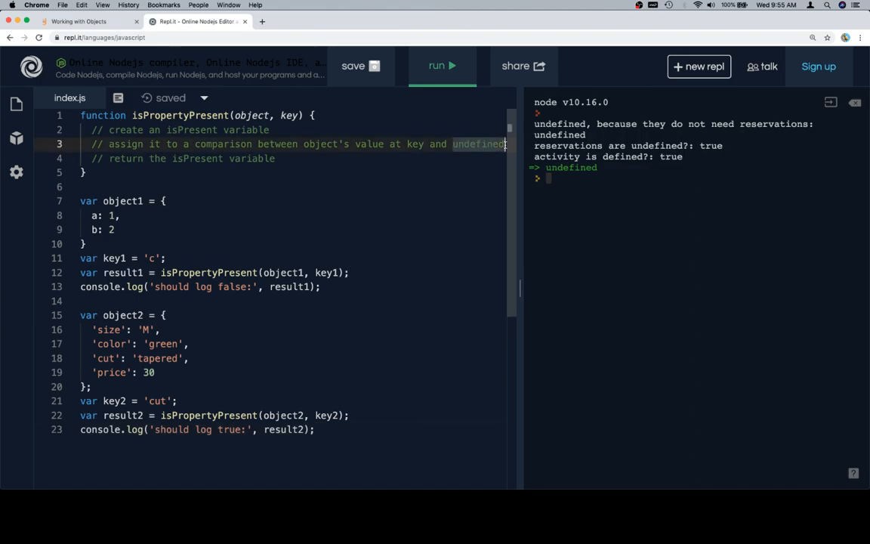
text(var isPr)
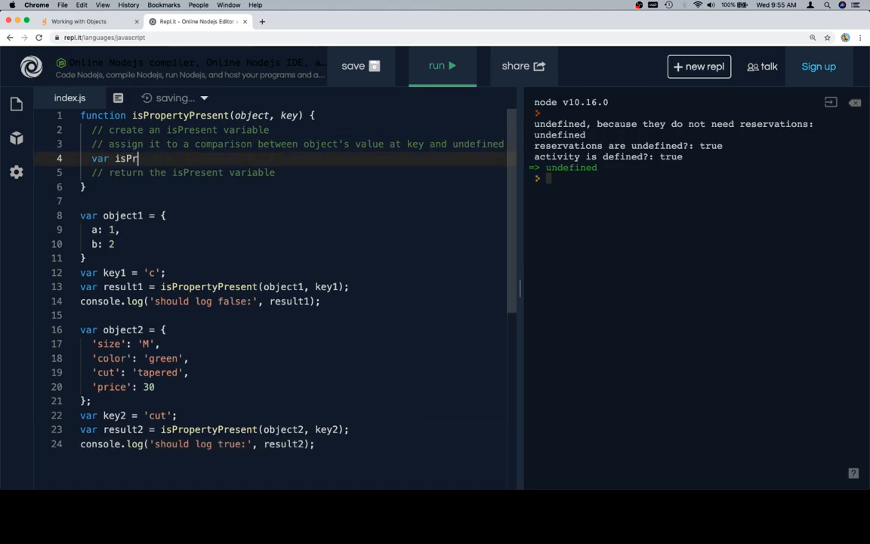
text(esent =)
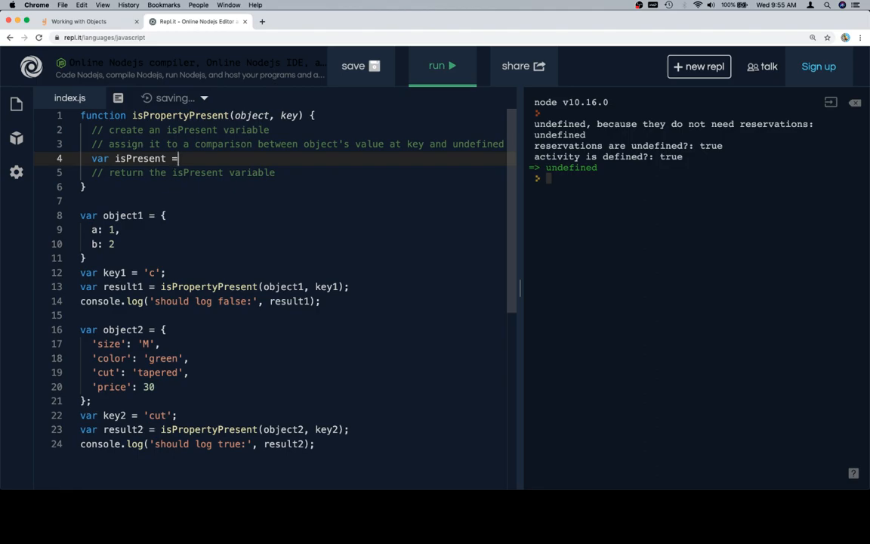
text(o)
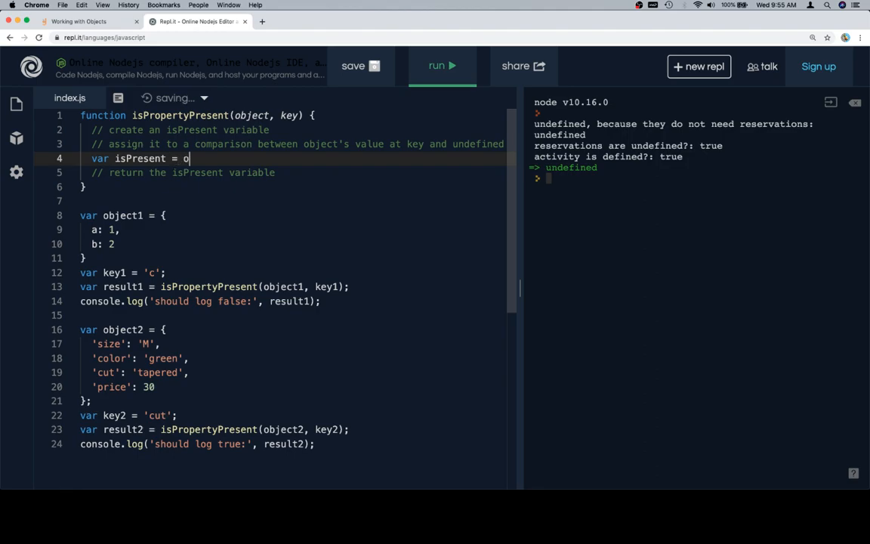
text(bject[key])
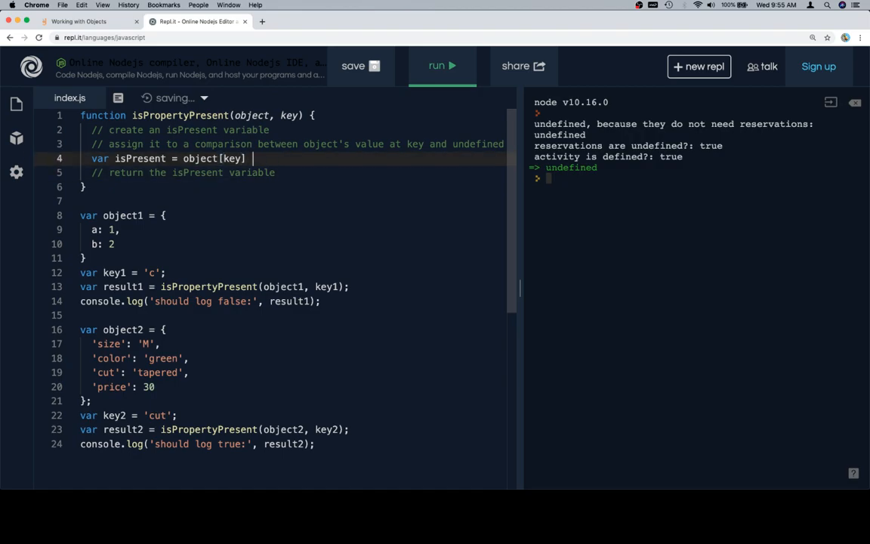
text(=== u)
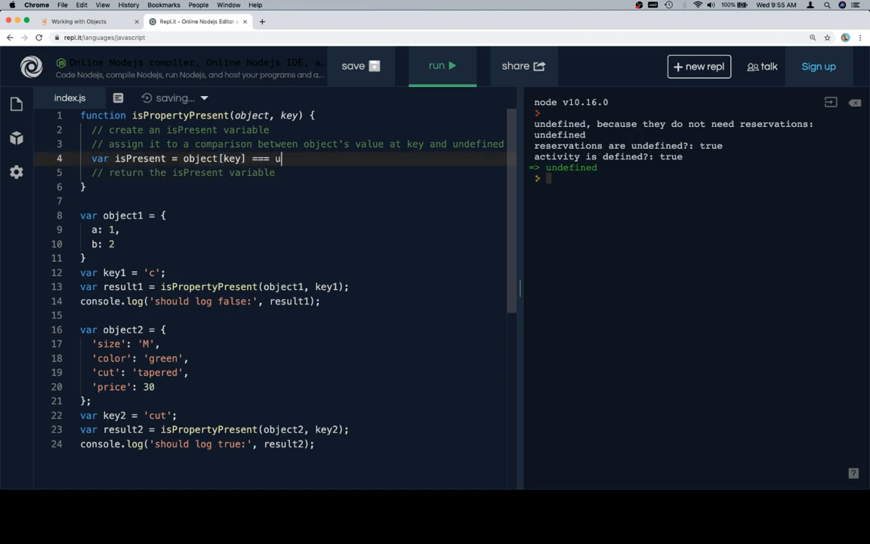
text(ndefined;)
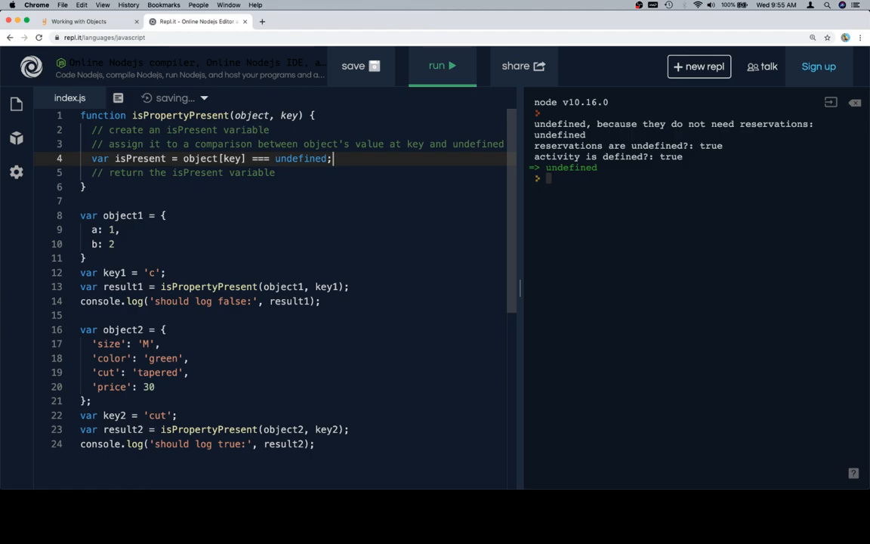
Add return isPresent; and run the script, which prints true and false
key(Enter)
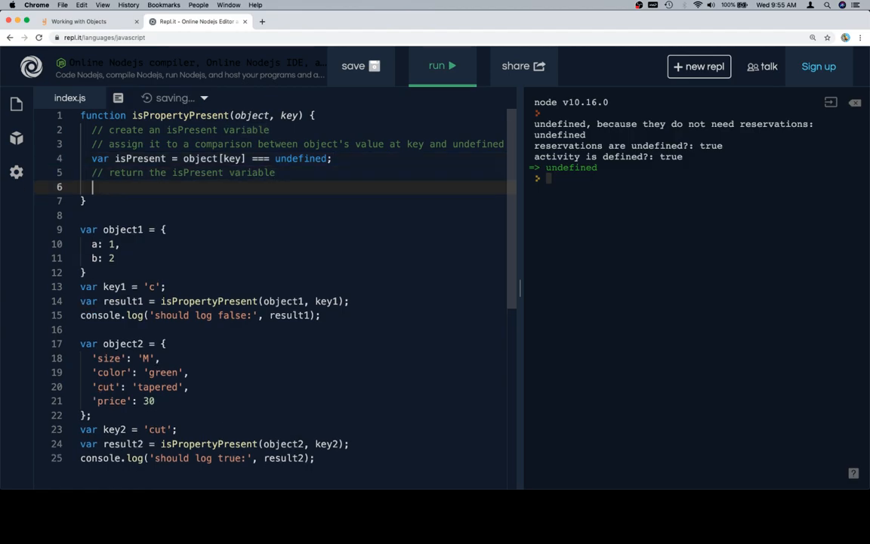
text(return isPre)
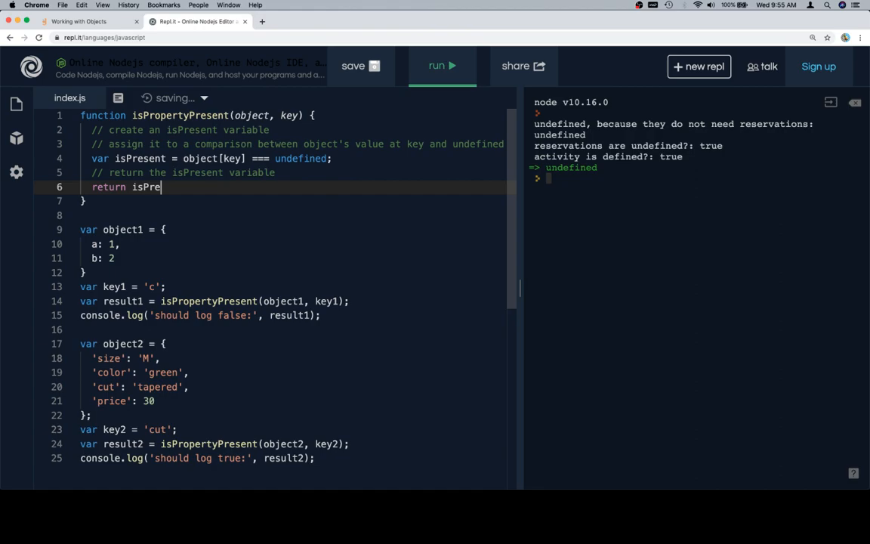
text(sent;)
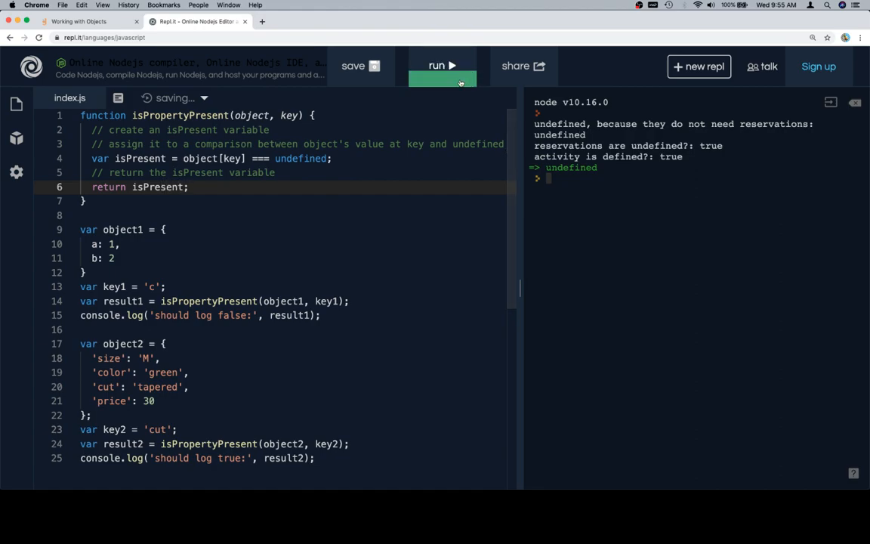
click(441, 65)
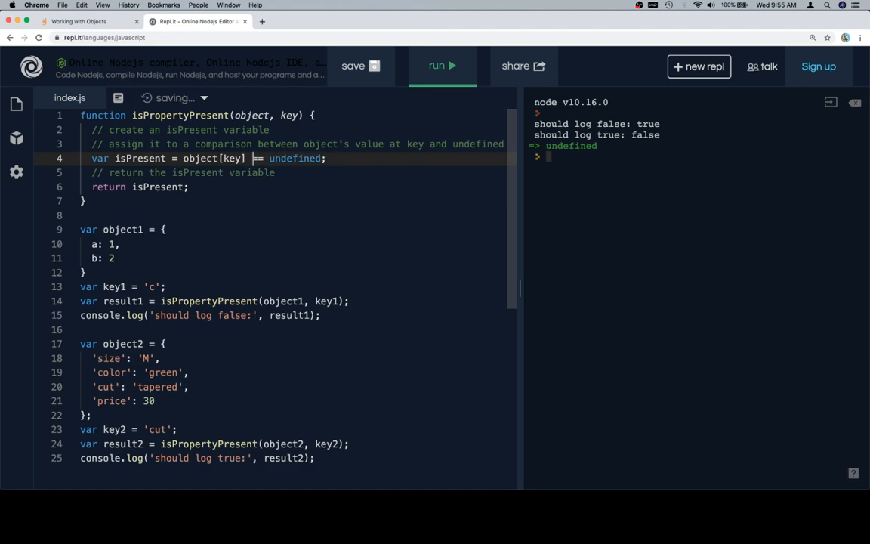
Change the comparison to object[key] !== undefined and rerun the script
text(!)
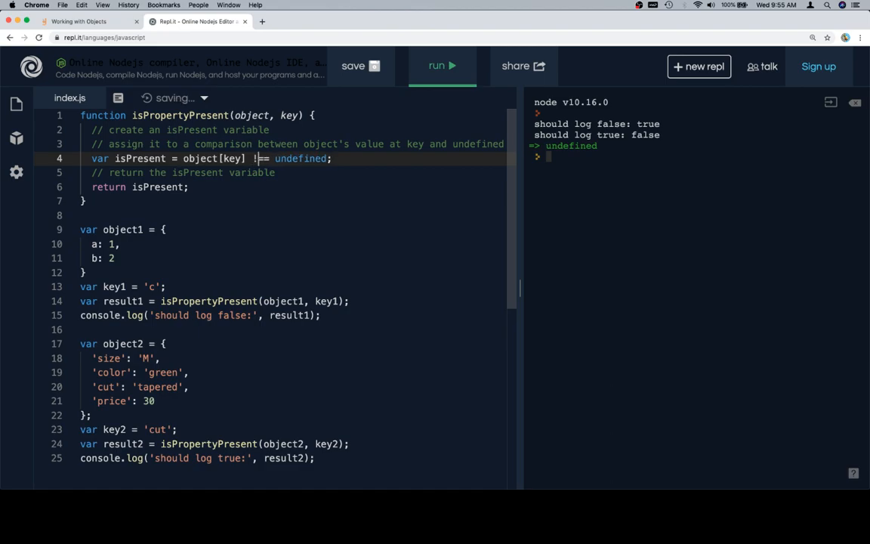
click(440, 65)
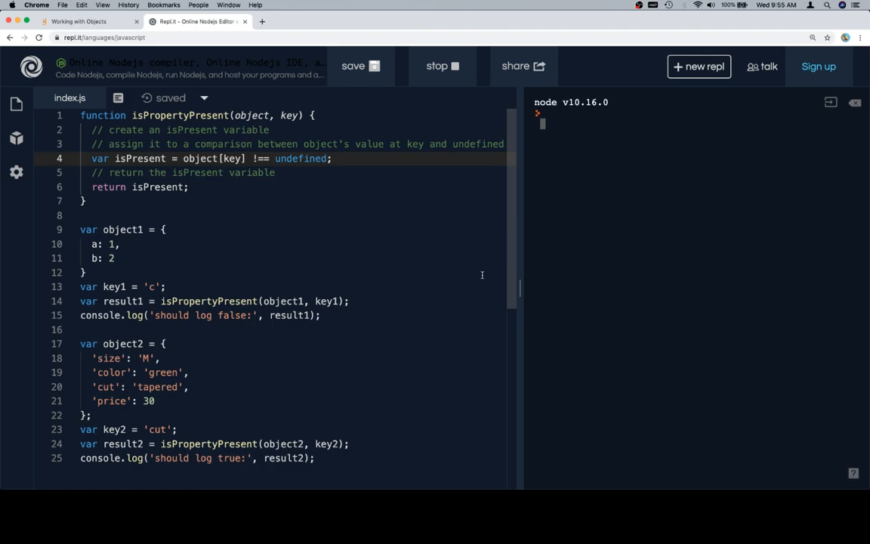
click(442, 65)
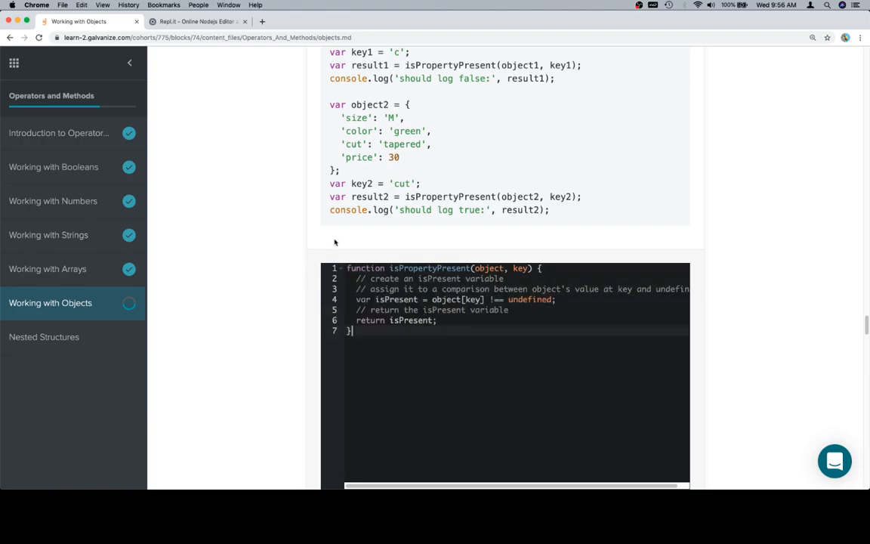
Run Tests on the isPropertyPresent solution, passing both present and not-present tests
scroll(down, 3)
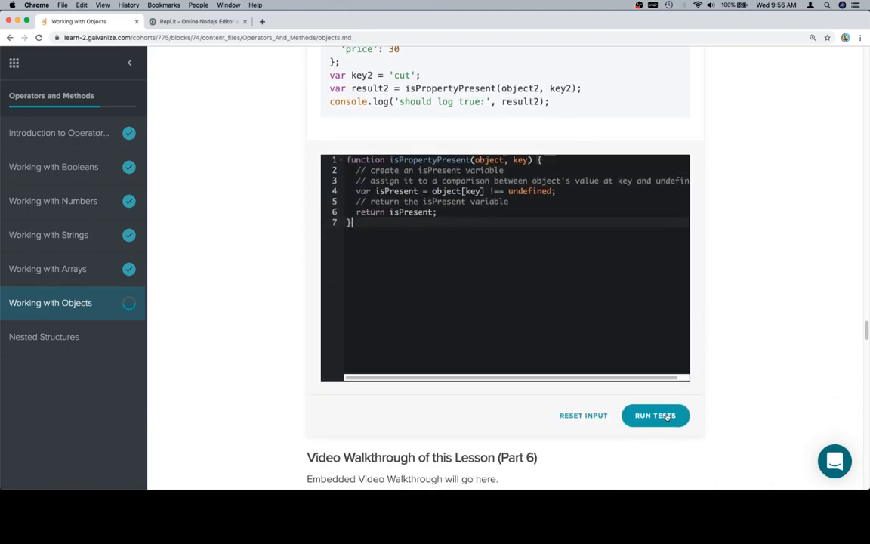
click(655, 416)
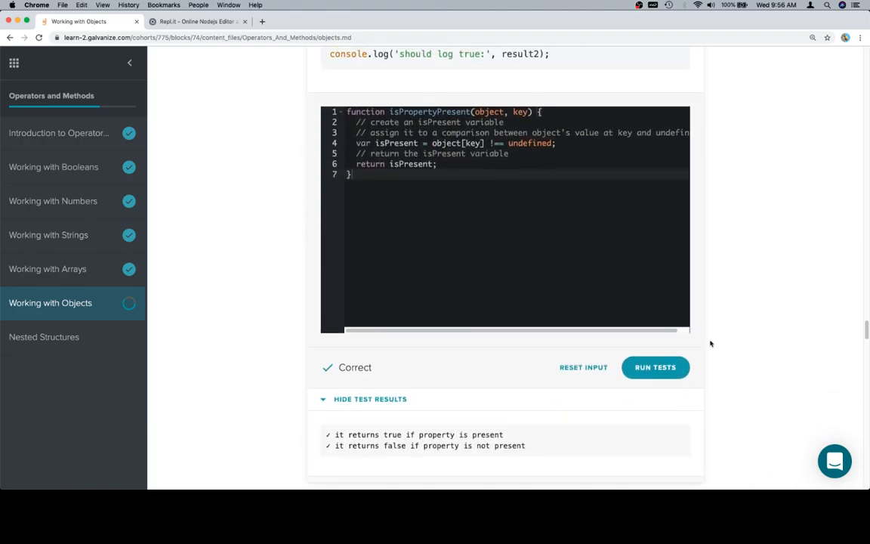